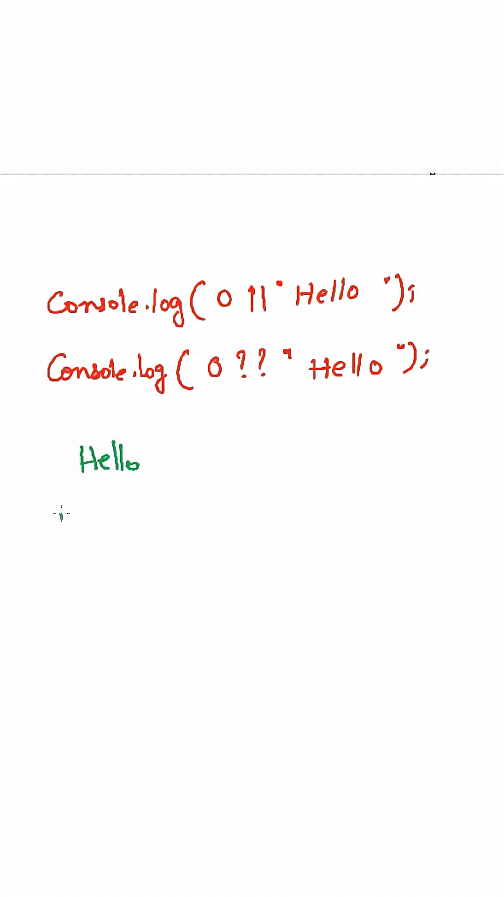
# Write a green 'Hello' to the right of the crossed-out Hello outputs
pyautogui.write('Hello')
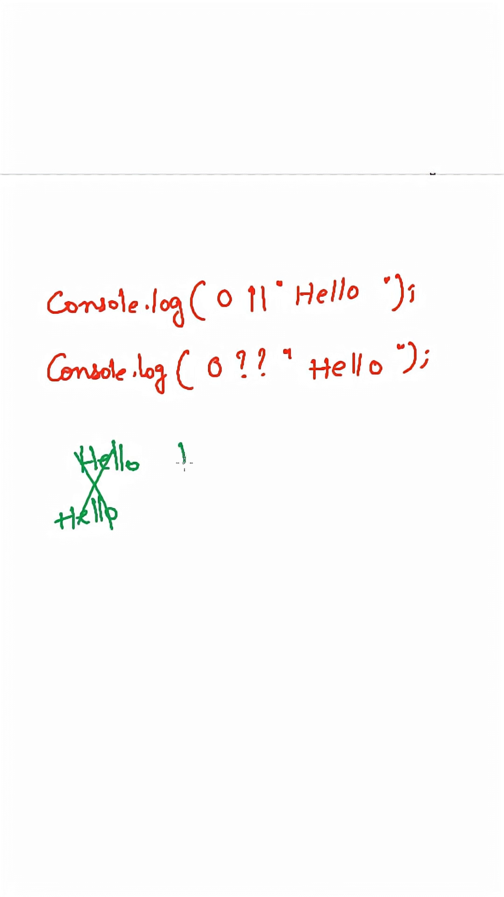
pyautogui.moveTo(178, 452); pyautogui.dragTo(240, 452)
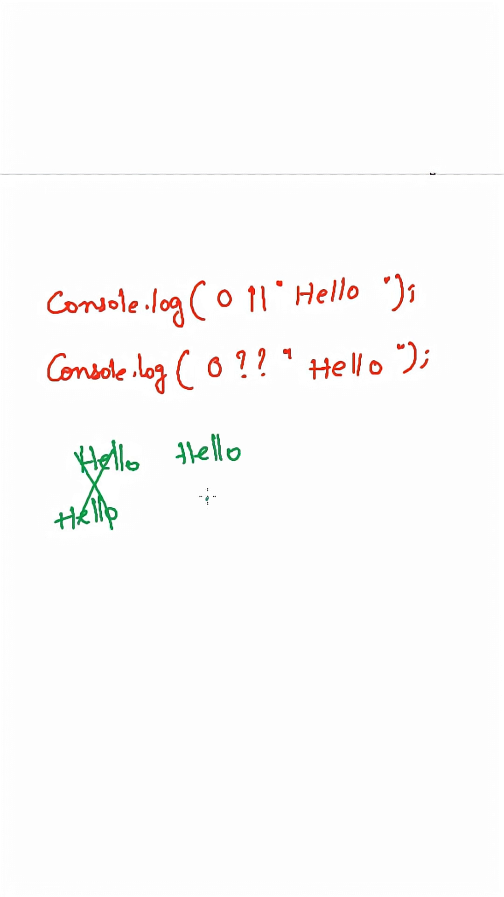